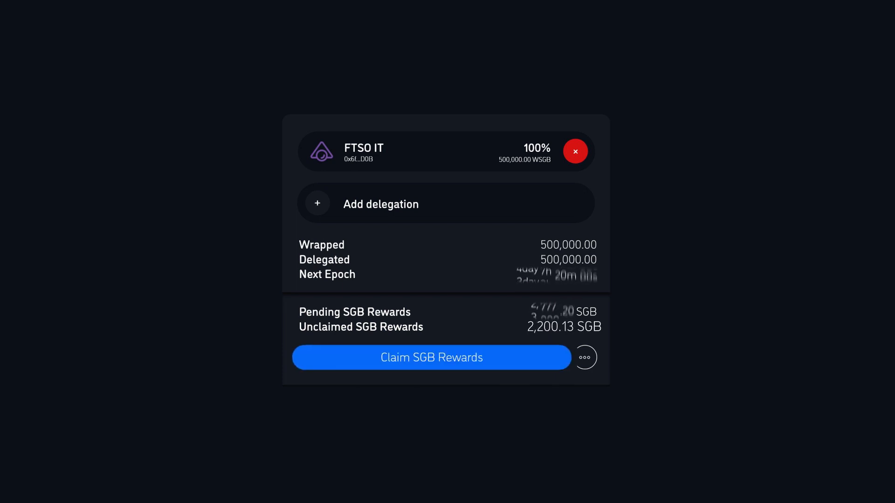
# Add Flare Oracle as a second delegation alongside FTSO IT, then scroll to the FORT rewards section.
pyautogui.click(380, 204)
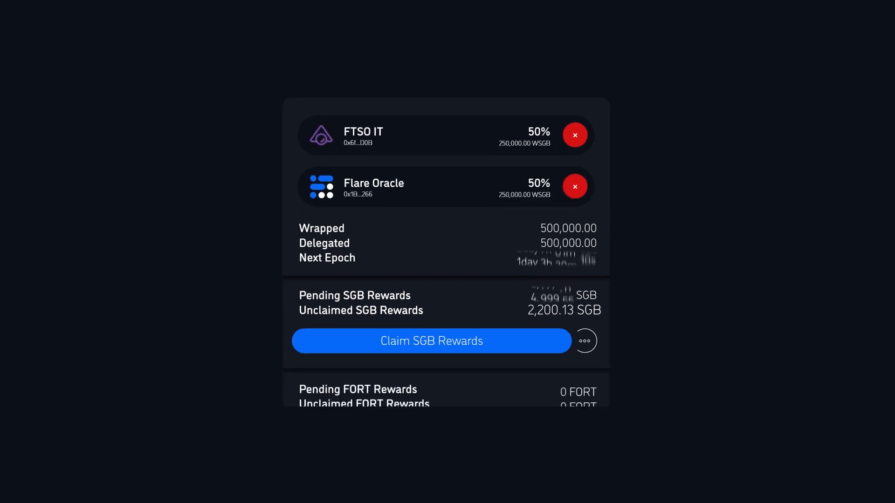
pyautogui.scroll(-3)
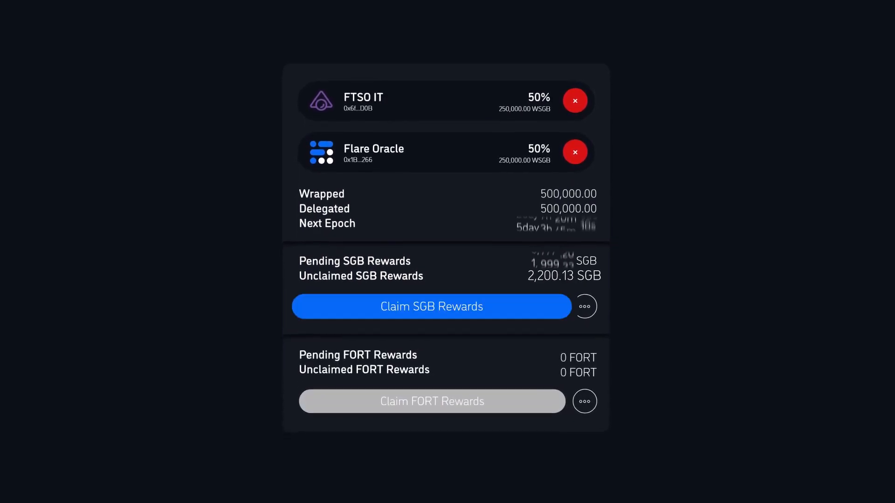